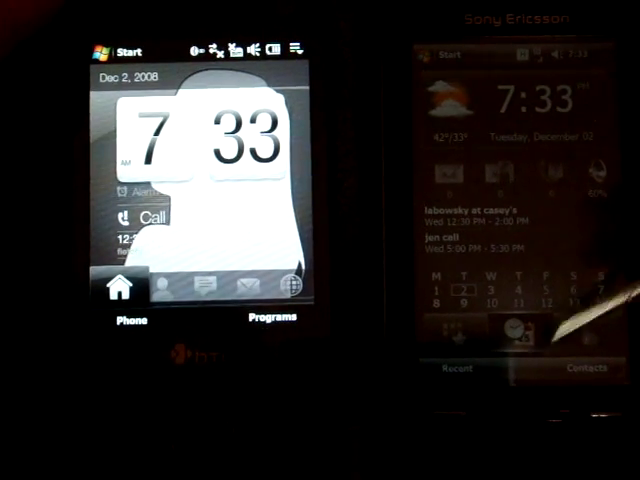
Show Comm Manager's Phone, Bluetooth and Wireless LAN settings choices
{"action": "left_click", "coordinate": [452, 54]}
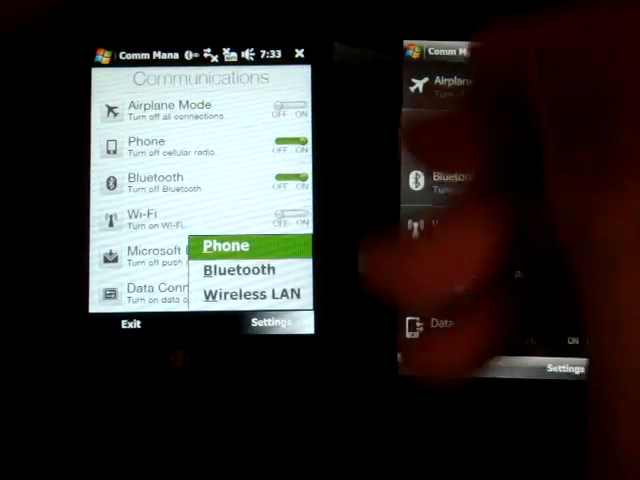
{"action": "left_click", "coordinate": [240, 268]}
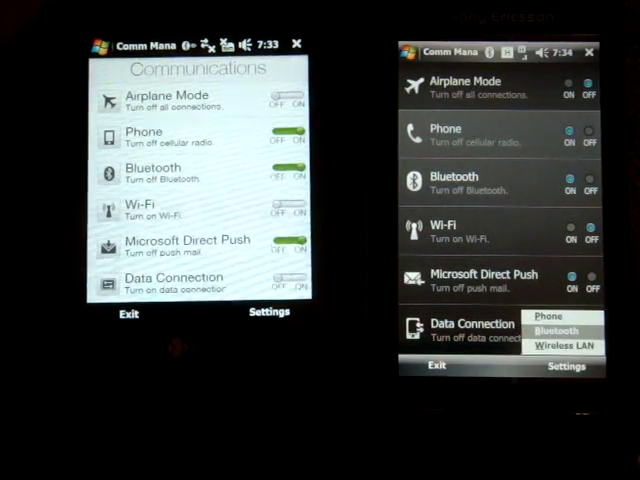
Add the Touch Pro as a new Bluetooth device on the Xperia, reaching the Enter Passcode screen
{"action": "left_click", "coordinate": [556, 332]}
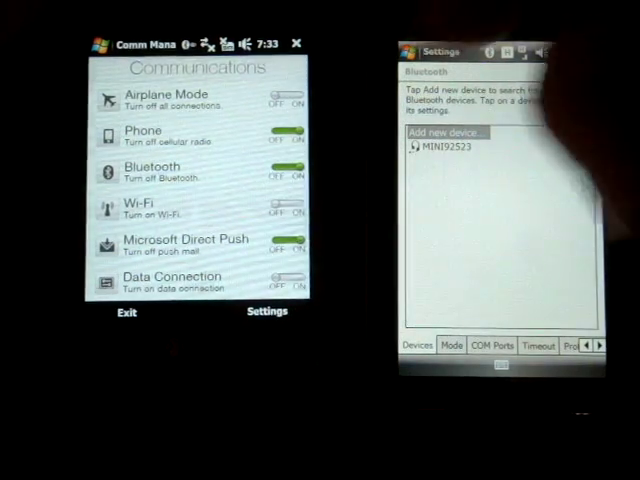
{"action": "left_click", "coordinate": [448, 132]}
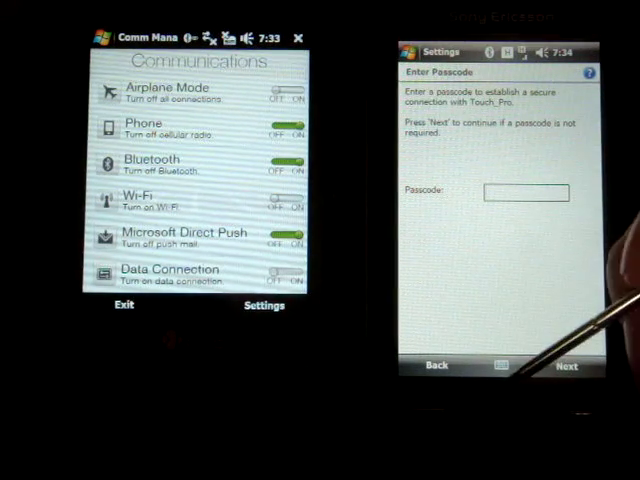
{"action": "left_click", "coordinate": [524, 192]}
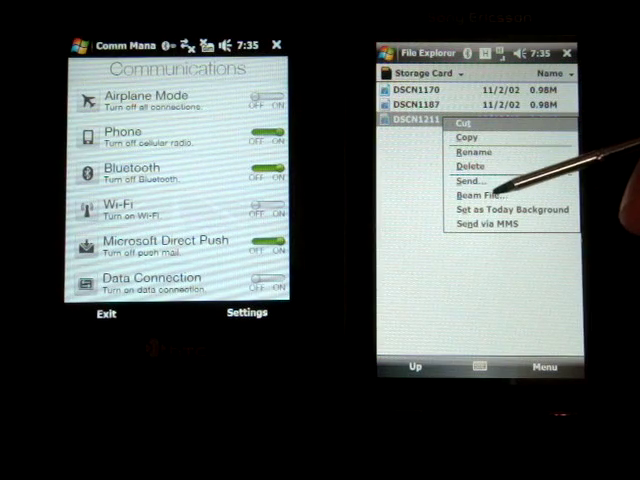
Beam DSCN1211 from the Storage Card to the Touch Pro via its file actions menu
{"action": "left_click", "coordinate": [476, 196]}
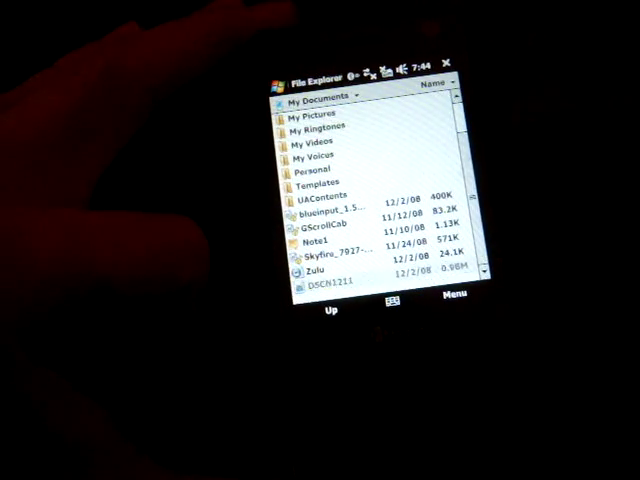
Select the received DSCN1211 (0.98M) in My Documents on the Touch Pro
{"action": "left_click", "coordinate": [330, 288]}
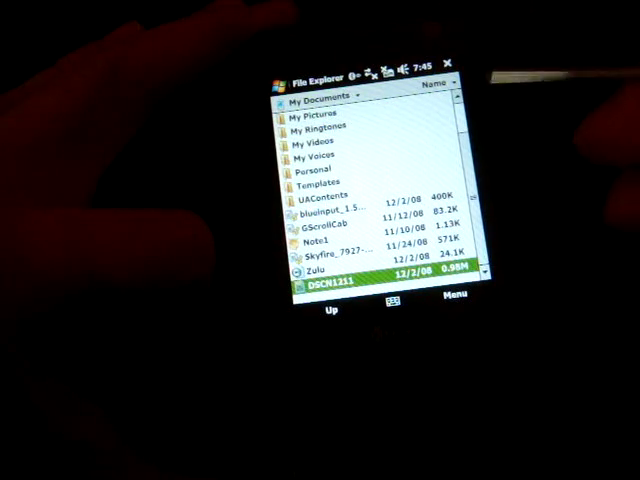